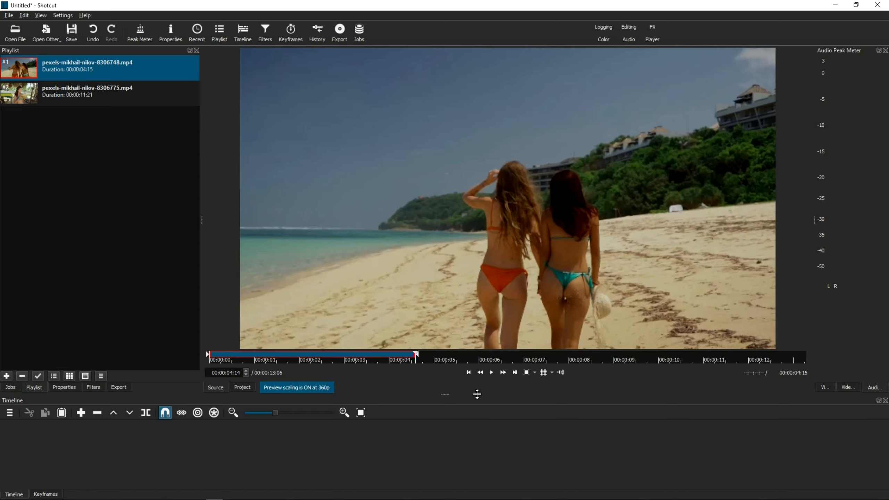
mouse_move(527, 400)
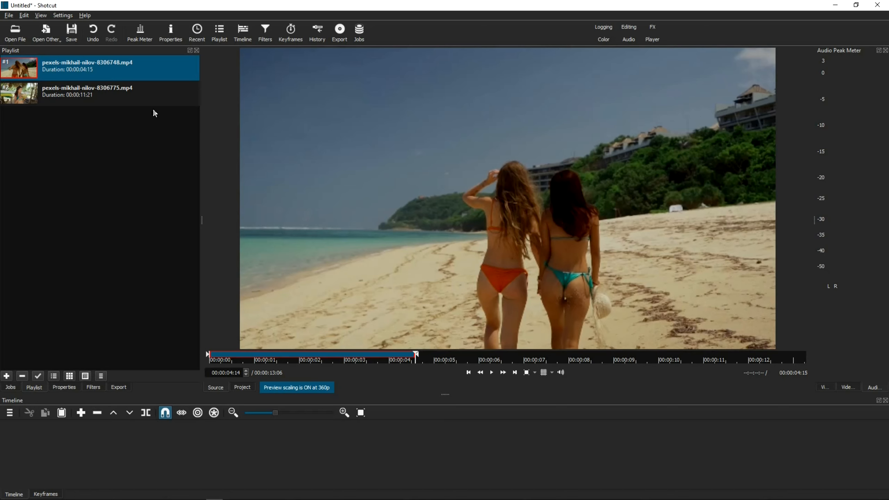
Check the Shotcut version in Help > About, then dismiss the dialog.
left_click(84, 15)
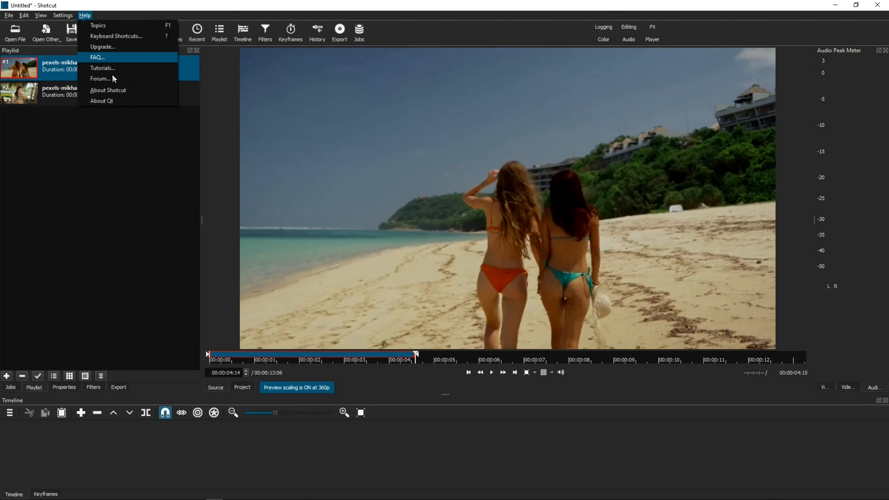
left_click(107, 90)
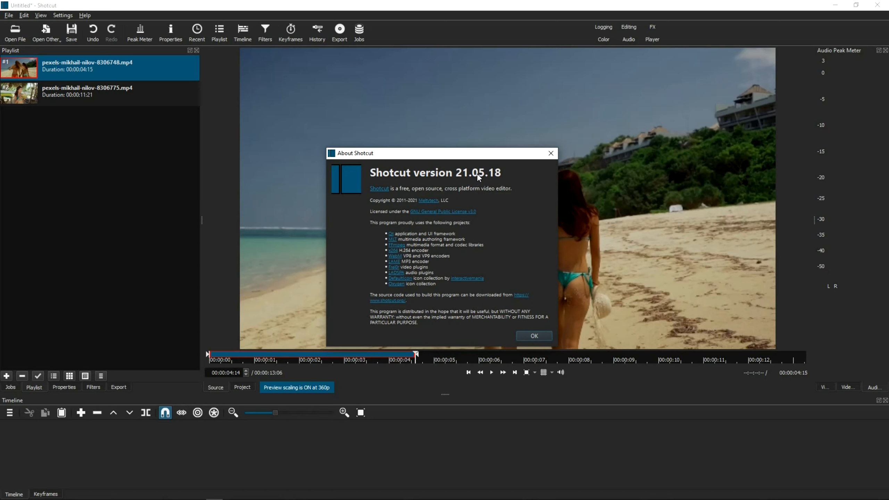
mouse_move(486, 180)
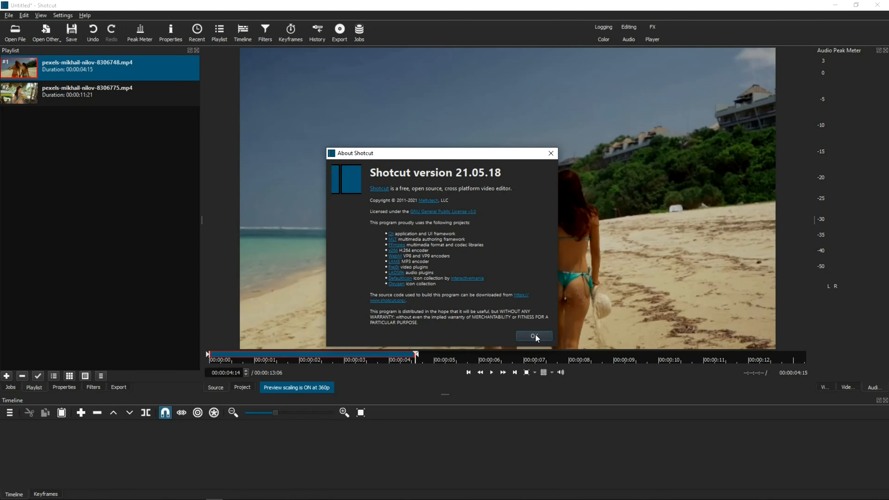
left_click(532, 335)
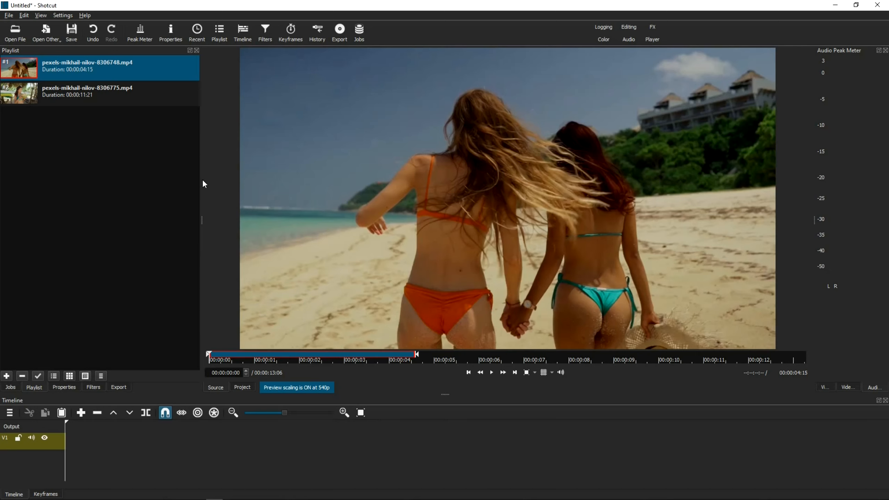
mouse_move(167, 161)
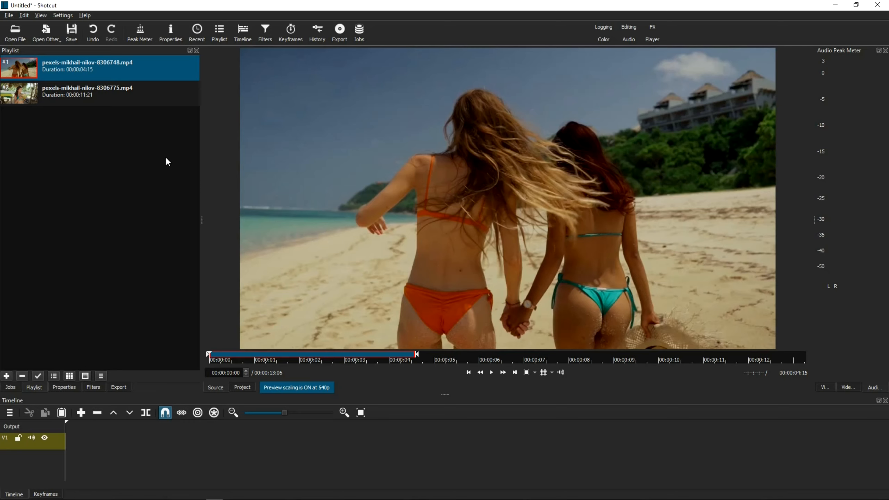
mouse_move(143, 156)
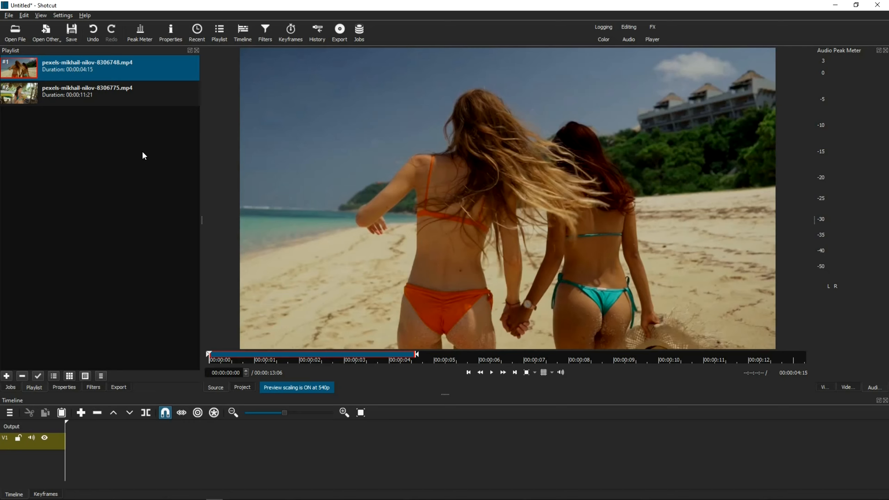
mouse_move(106, 121)
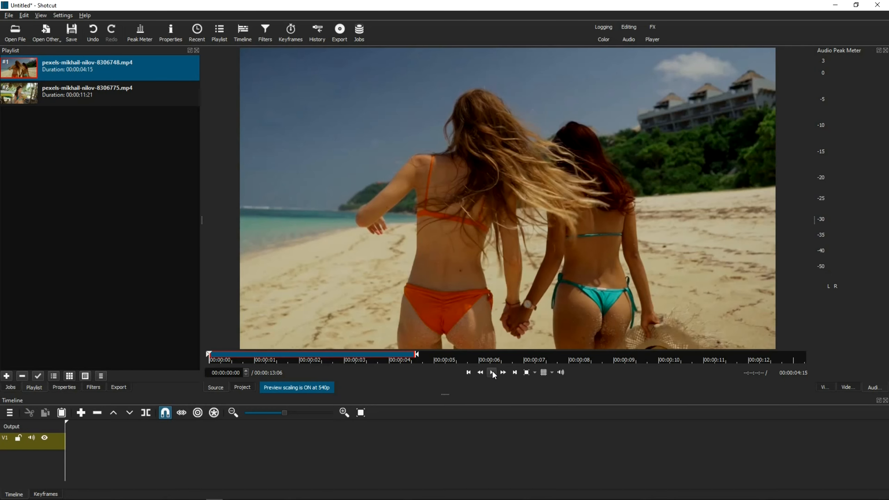
Preview the loaded beach clip in the source player.
left_click(491, 373)
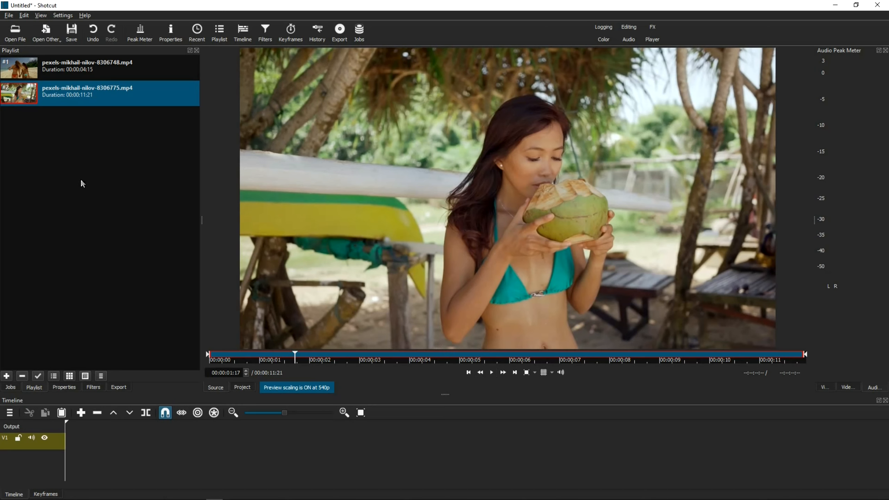
mouse_move(81, 82)
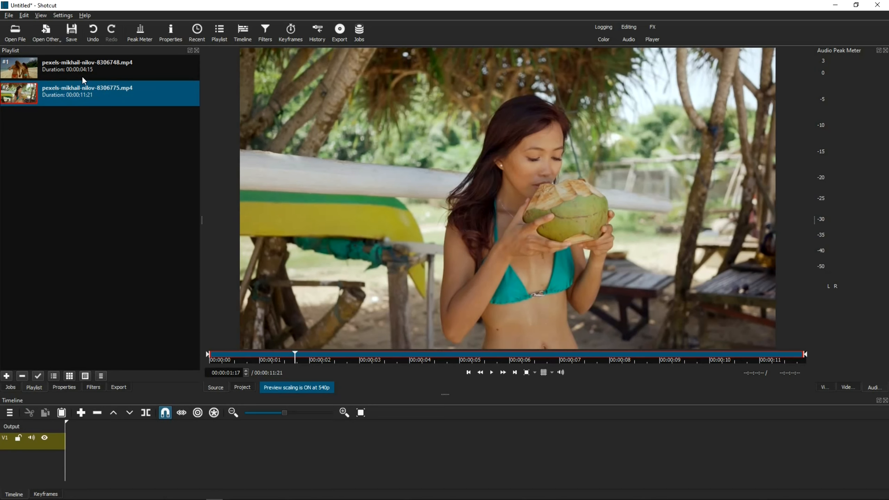
mouse_move(103, 176)
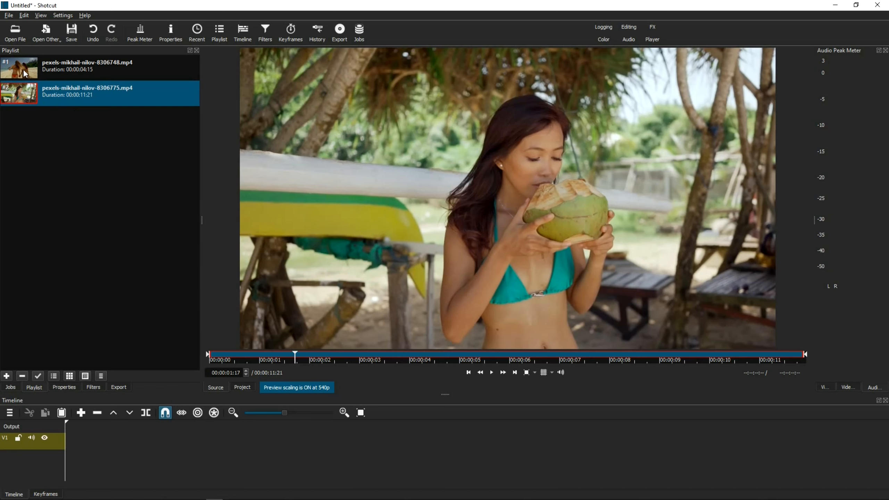
Drag the two beach clips from the playlist onto video track V1.
left_click_drag(19, 66, 114, 438)
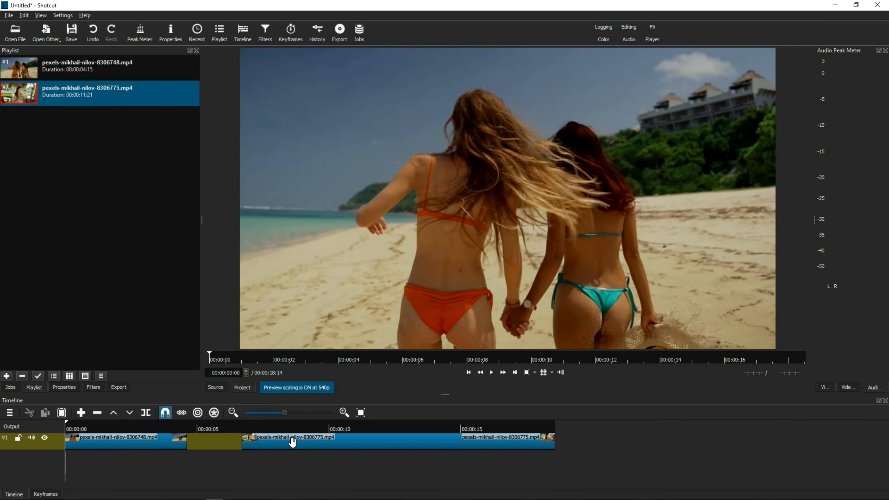
mouse_move(166, 439)
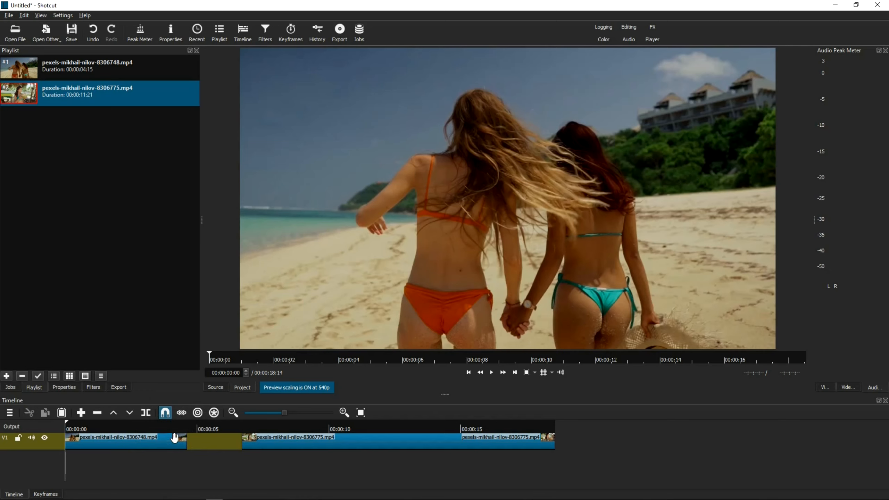
mouse_move(181, 440)
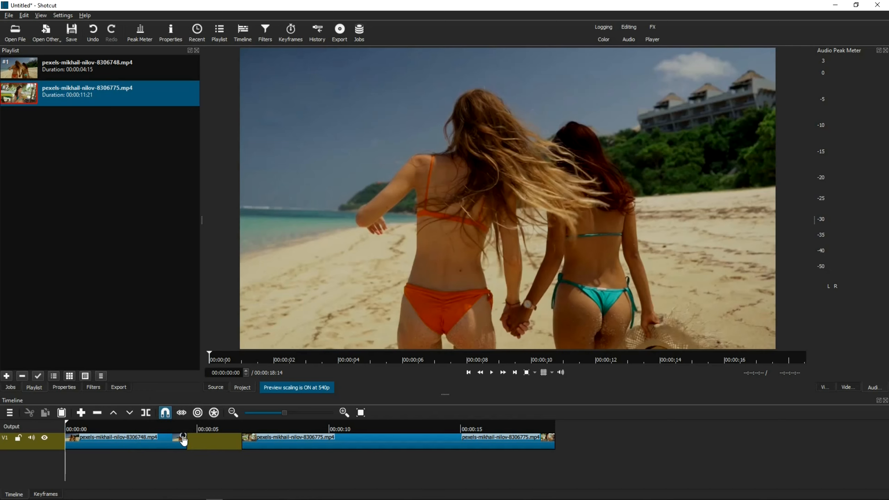
mouse_move(307, 434)
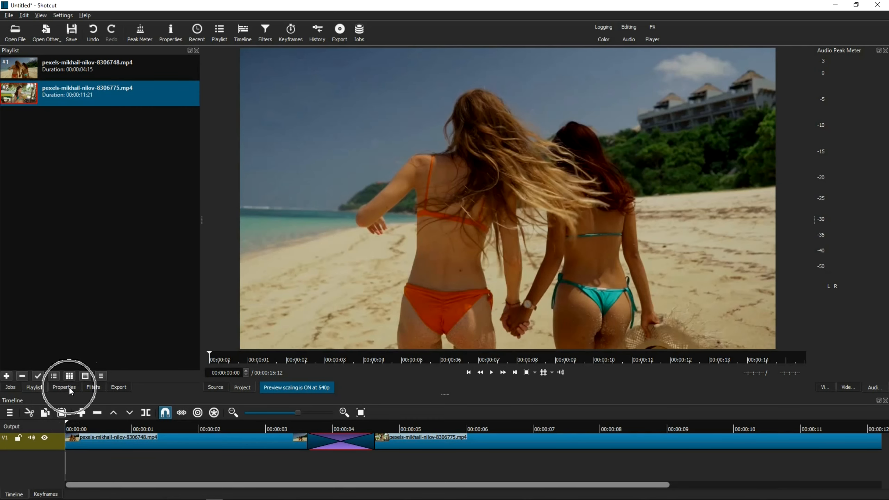
Set the transition's video to a Custom wipe using ink-group02.mp4 and preview it mid-transition.
left_click(63, 388)
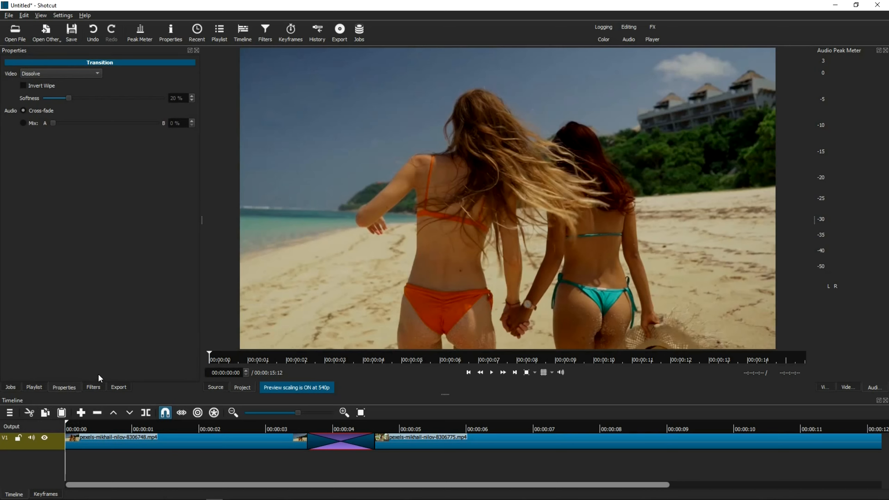
mouse_move(55, 60)
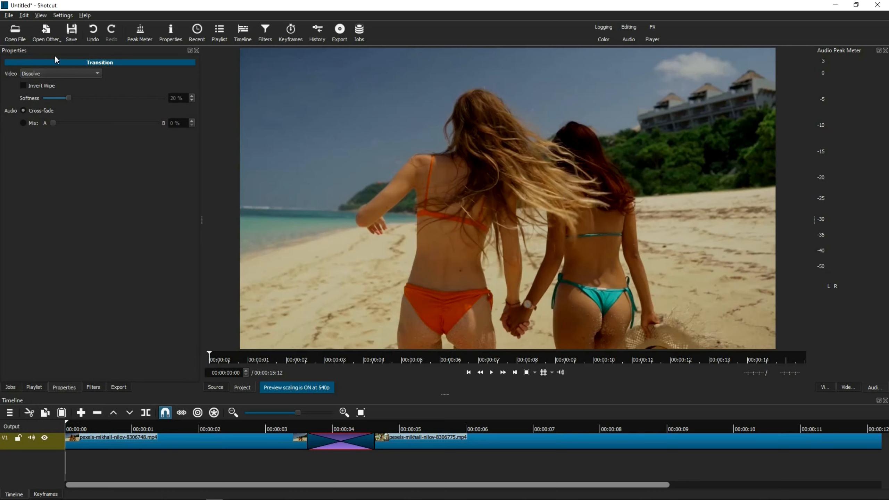
mouse_move(63, 65)
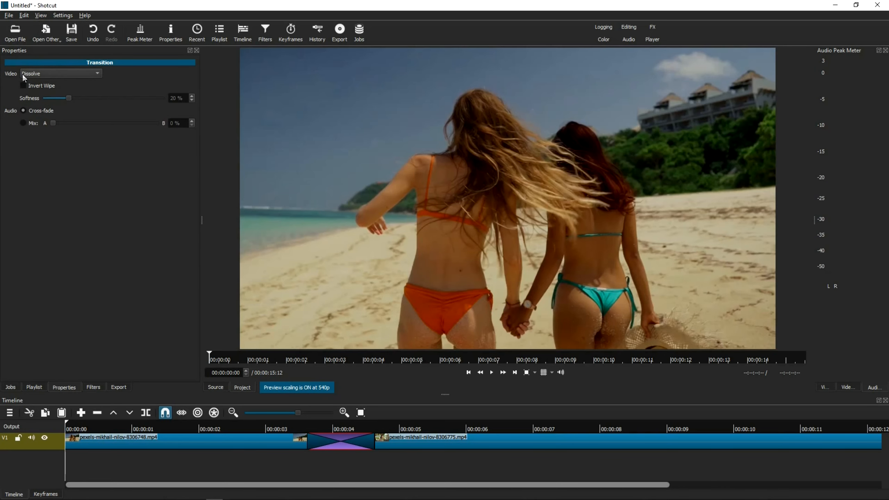
left_click(60, 73)
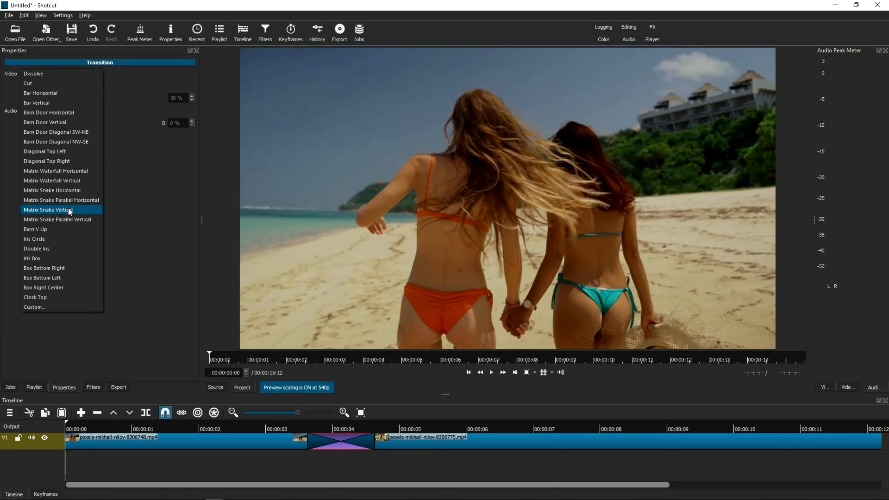
mouse_move(45, 310)
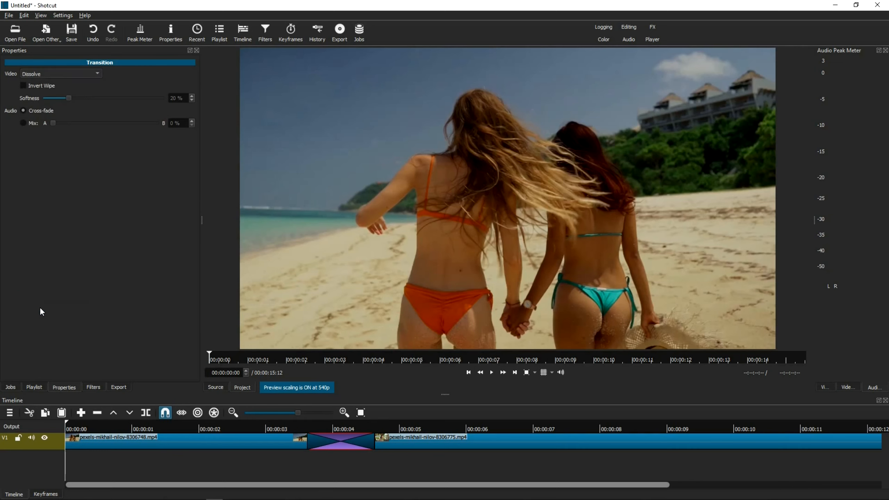
left_click(60, 73)
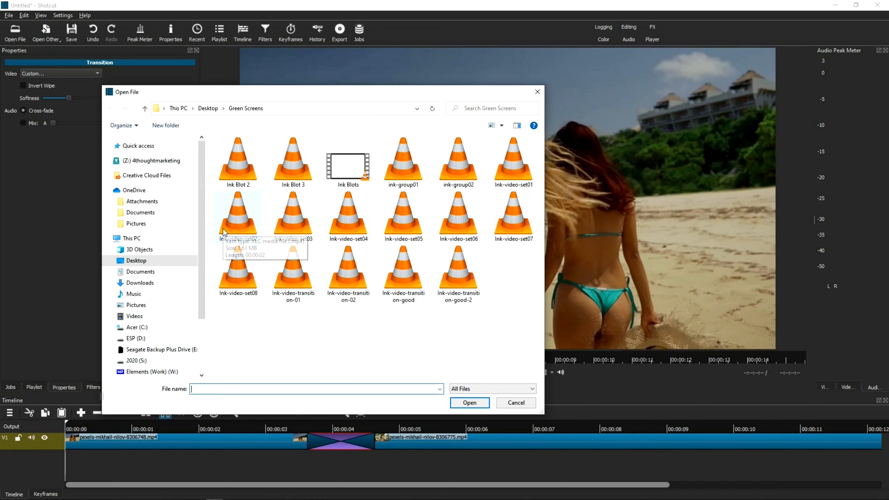
mouse_move(402, 216)
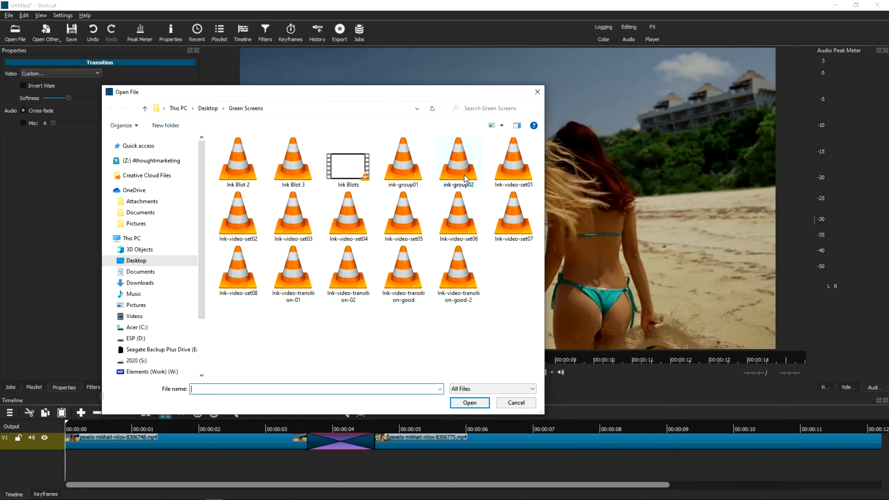
left_click(459, 159)
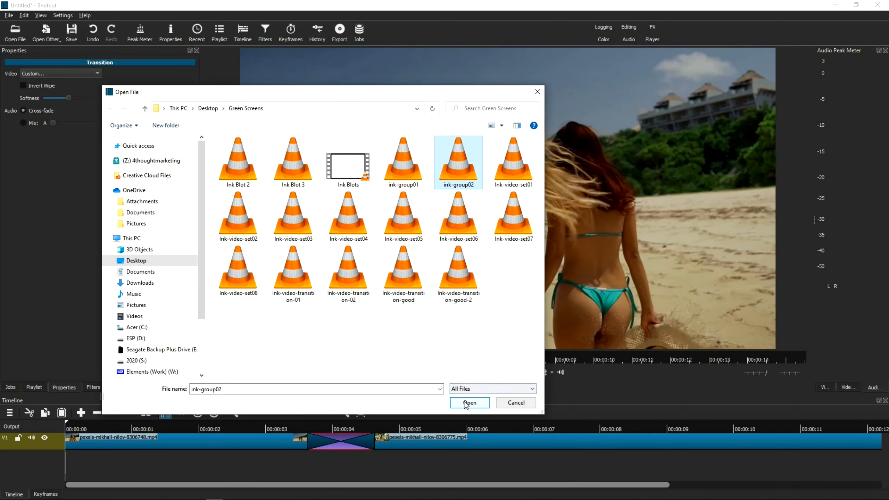
left_click(469, 403)
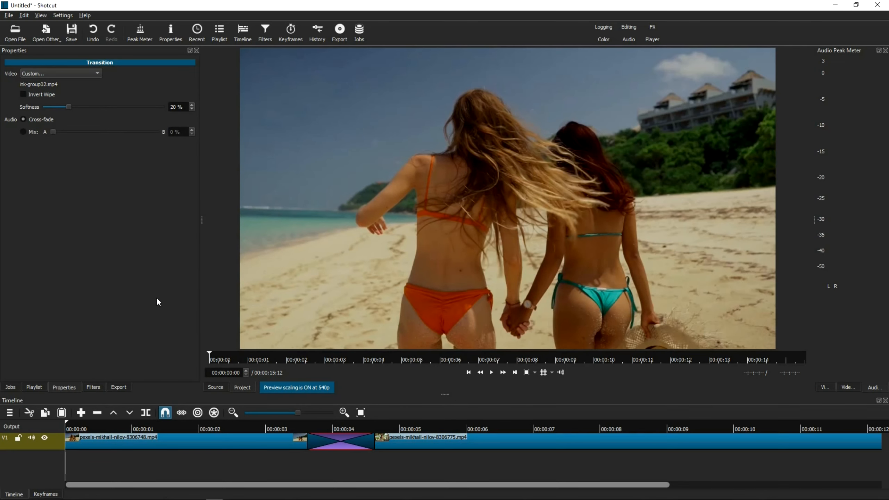
mouse_move(252, 325)
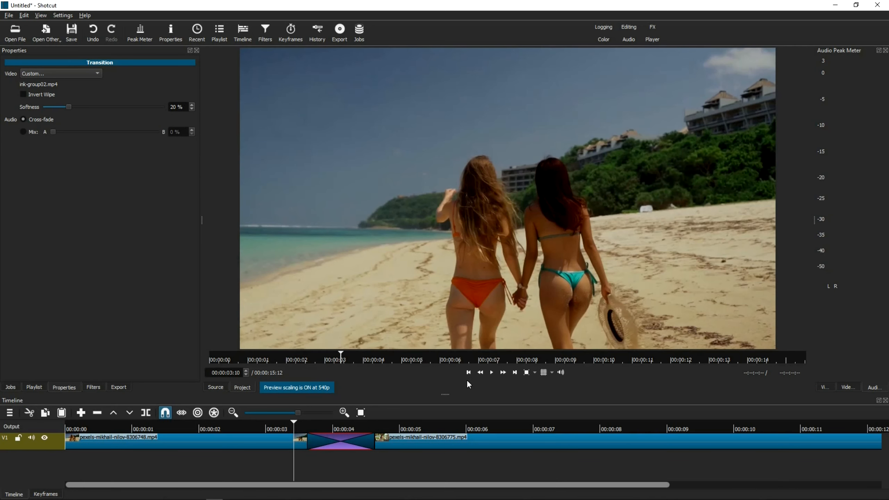
left_click(491, 373)
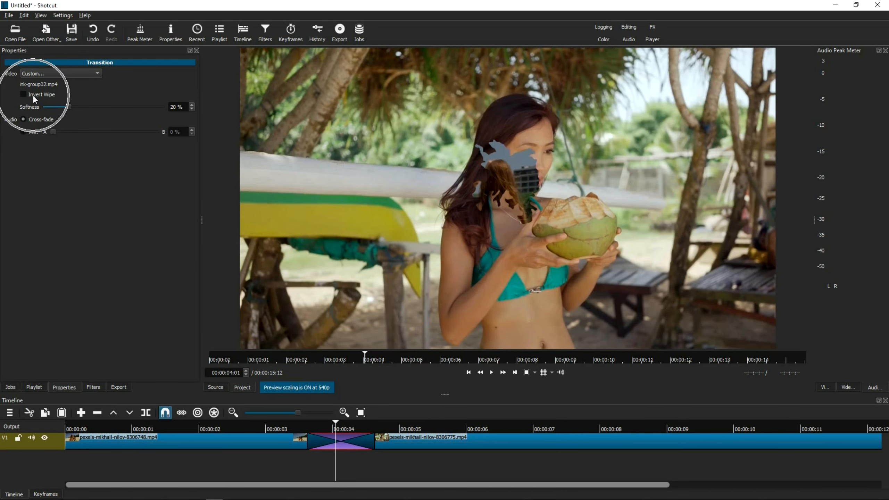
Enable Invert Wipe so the coconut clip shows through the ink shapes, and preview it.
left_click(23, 95)
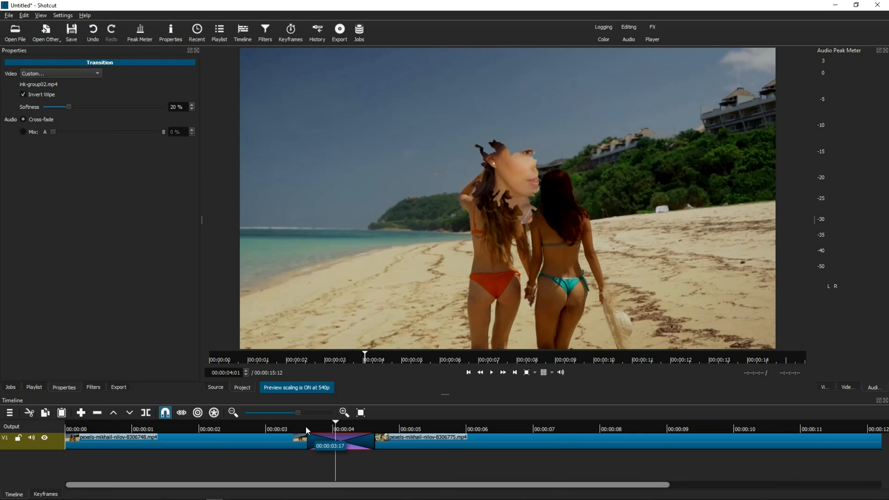
left_click(491, 373)
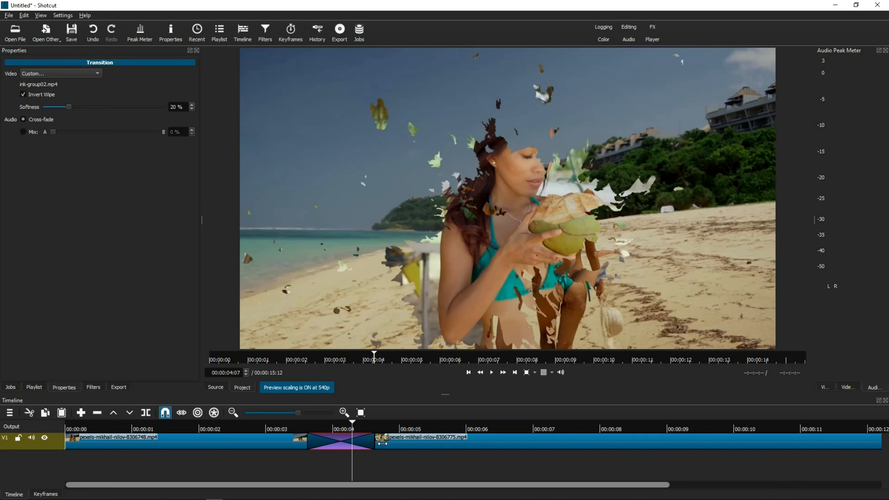
Extend the clip overlap and stretch the ink transition to span roughly 3 to past 5 seconds.
left_click_drag(384, 443, 404, 445)
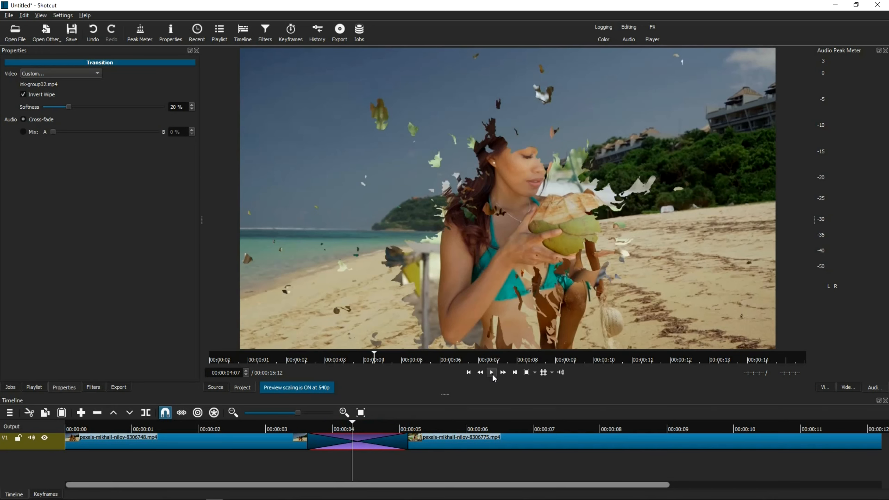
left_click(491, 372)
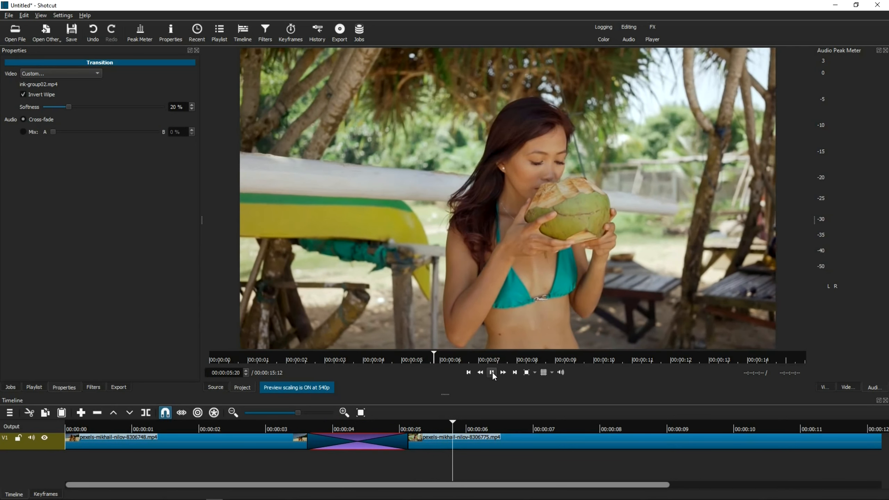
left_click(491, 372)
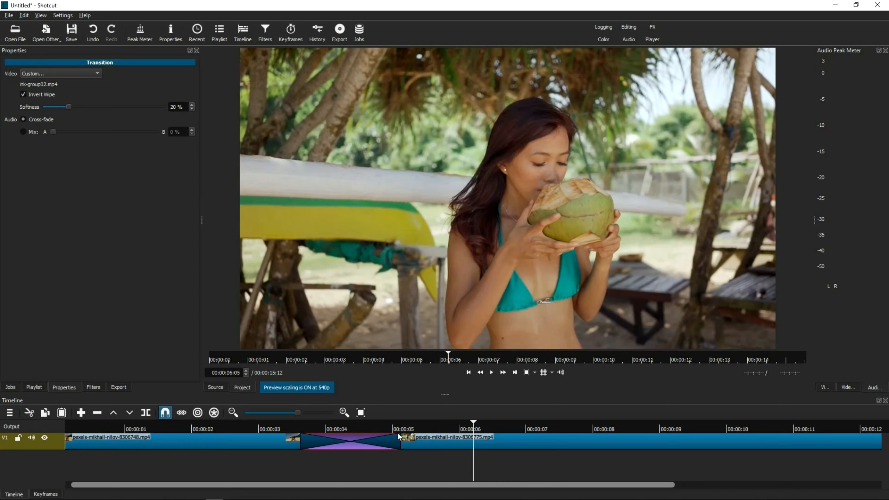
mouse_move(373, 438)
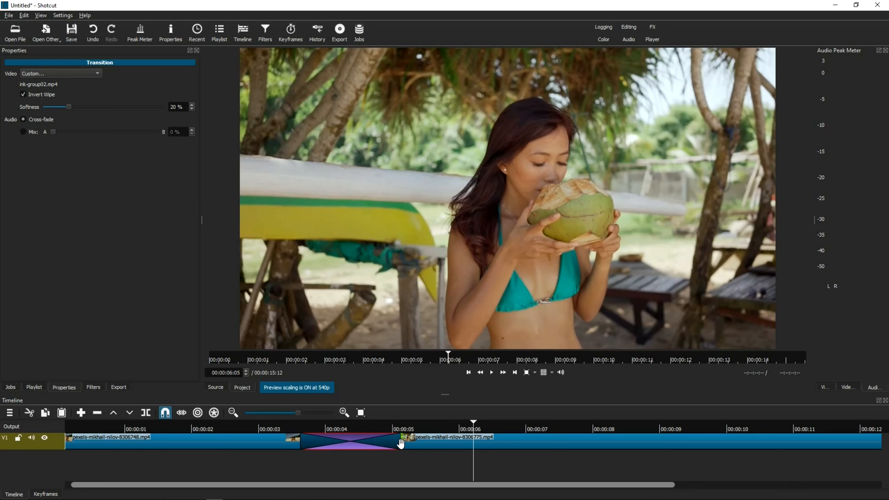
left_click_drag(400, 443, 323, 445)
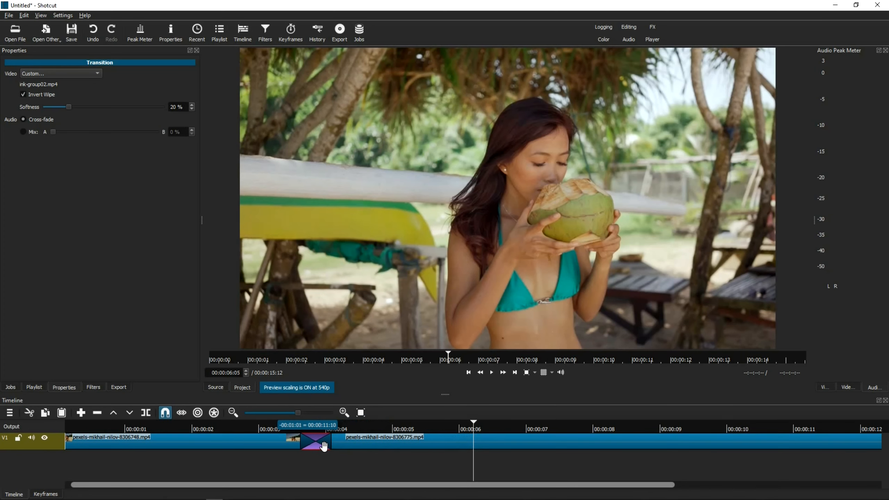
left_click_drag(323, 442, 403, 446)
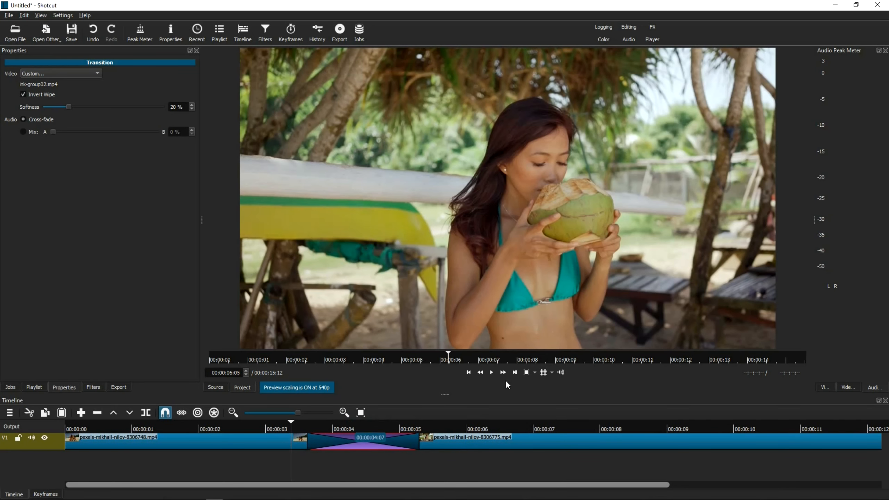
left_click(490, 372)
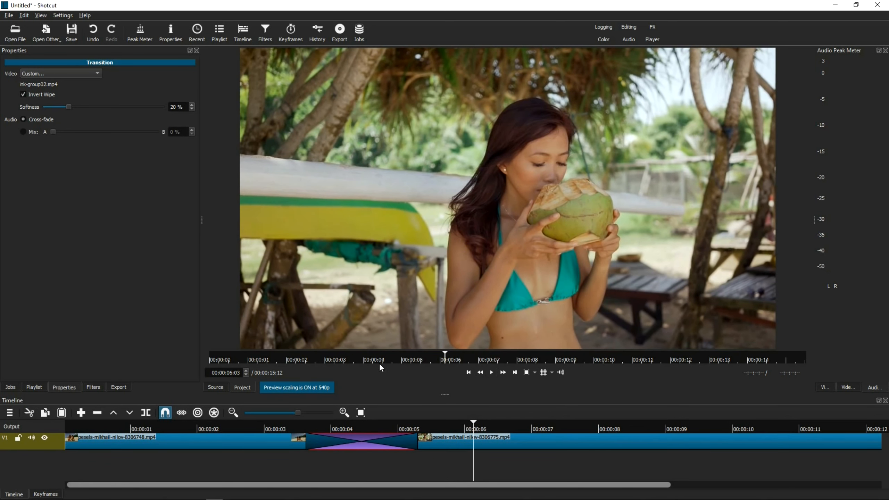
mouse_move(378, 367)
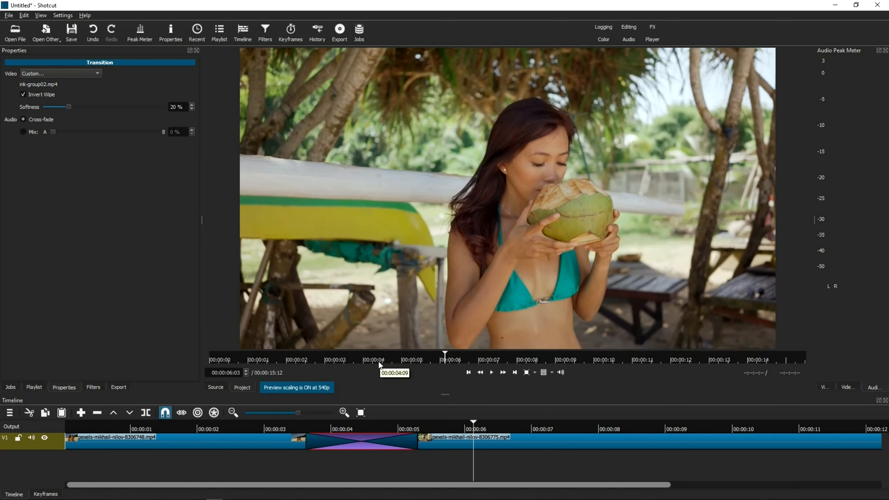
mouse_move(389, 372)
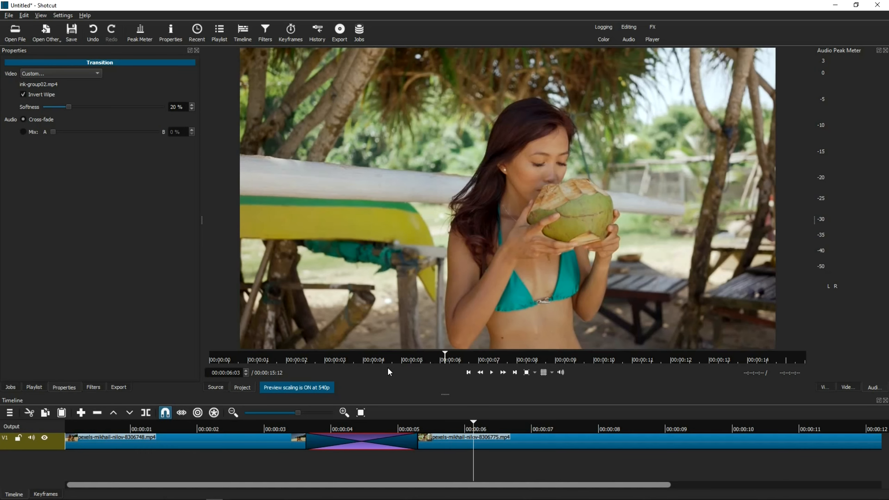
mouse_move(394, 374)
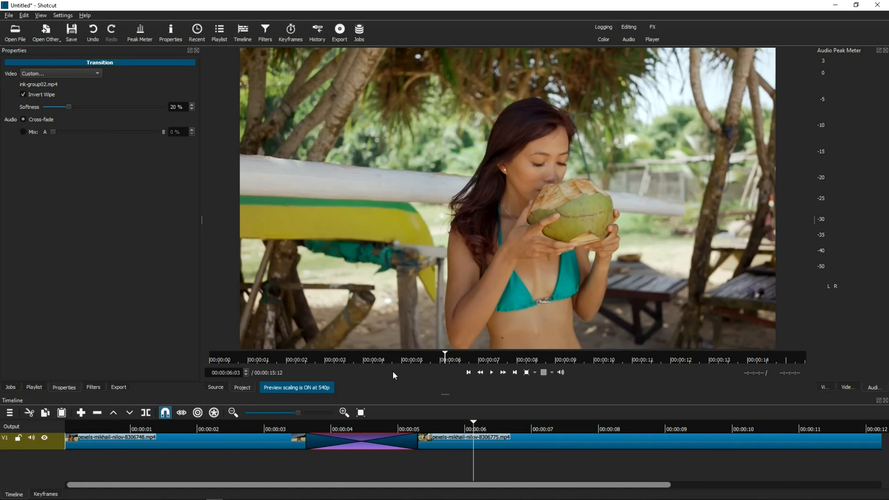
mouse_move(394, 375)
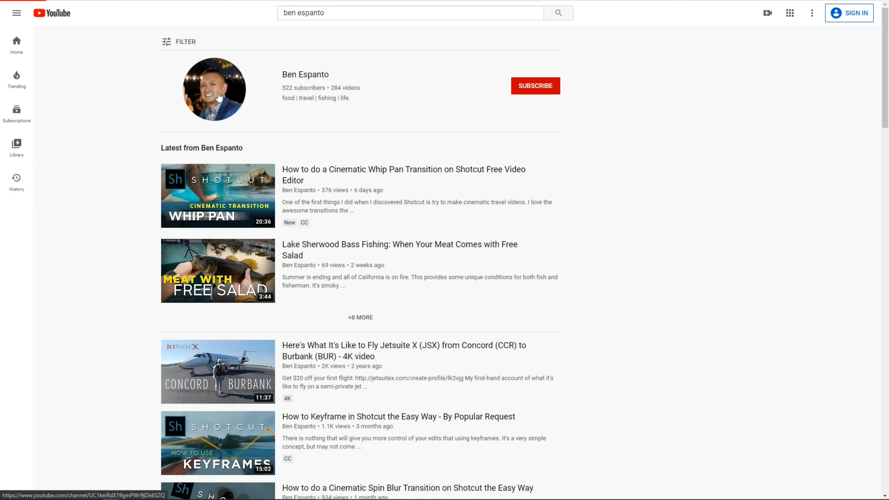
left_click(215, 89)
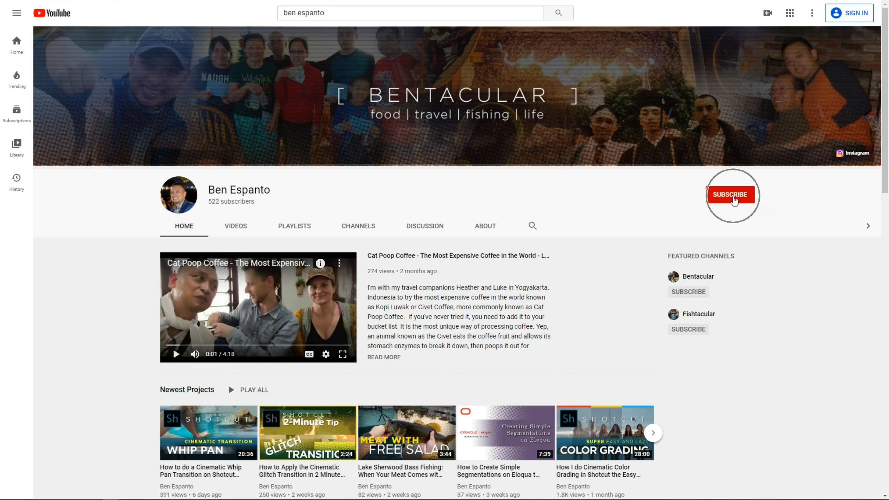
scroll("down", 3)
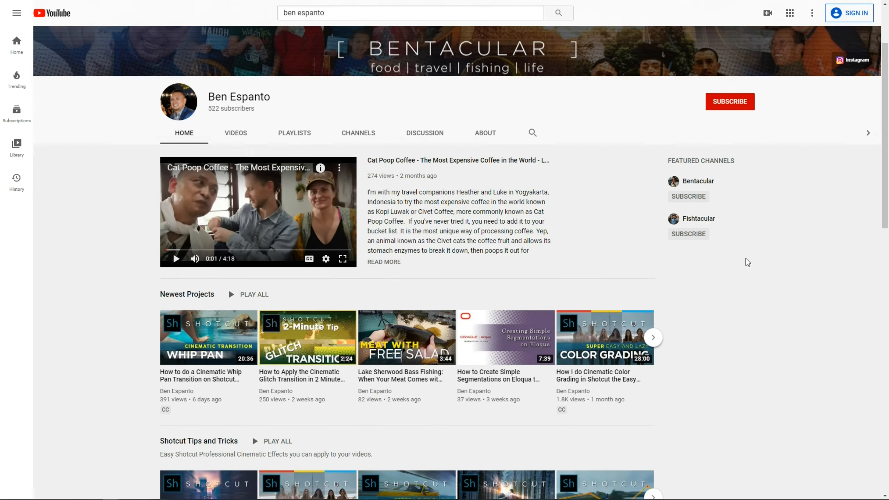
scroll("down", 3)
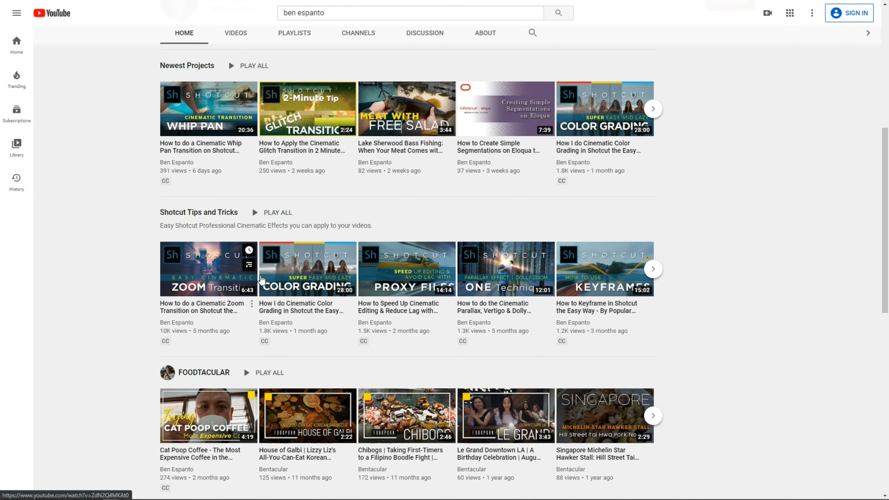
mouse_move(400, 275)
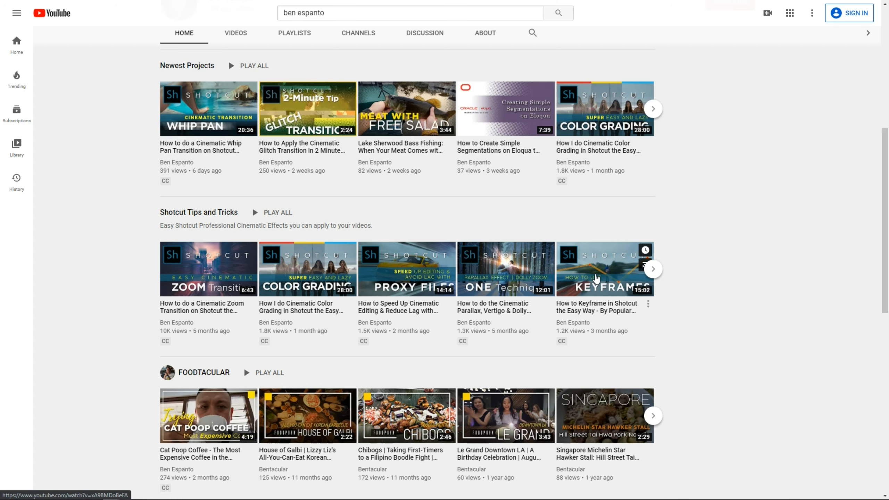
left_click(653, 269)
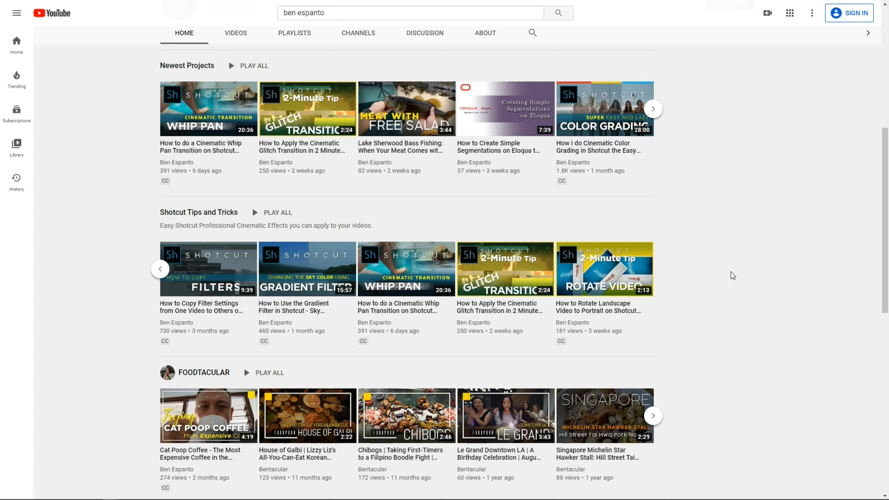
mouse_move(204, 216)
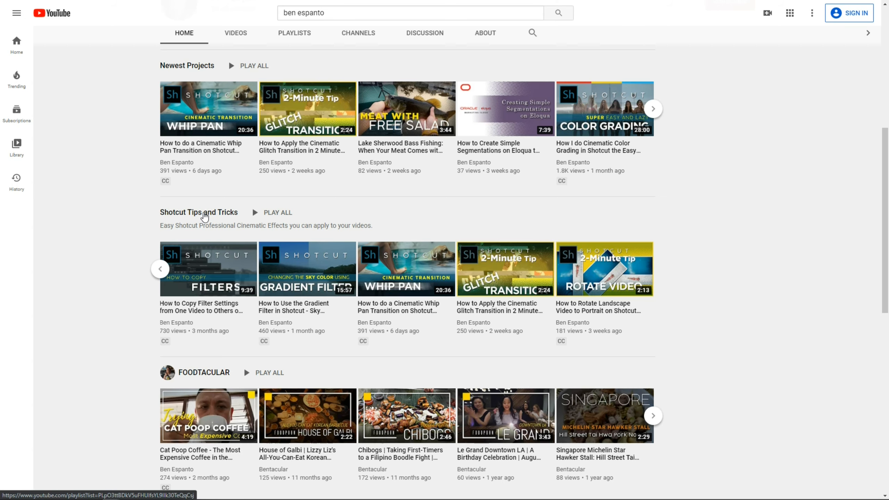
Open the Shotcut Tips and Tricks playlist listing its 13 tutorial videos.
left_click(199, 212)
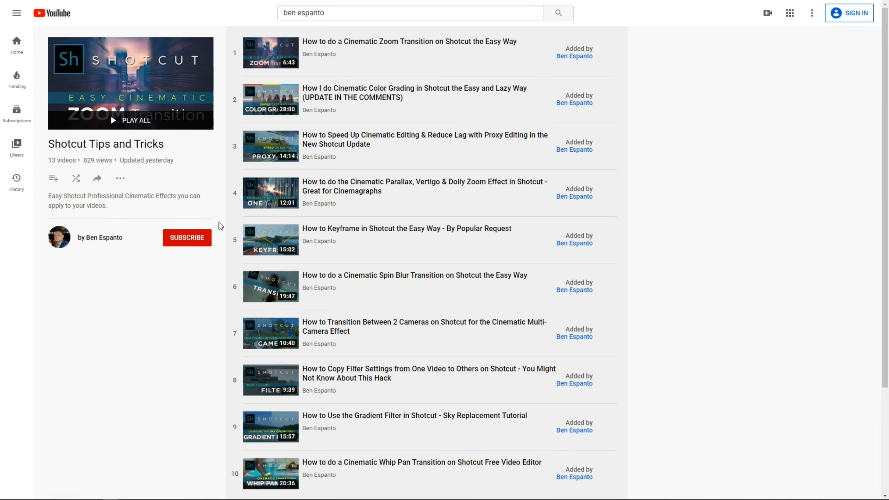
mouse_move(412, 45)
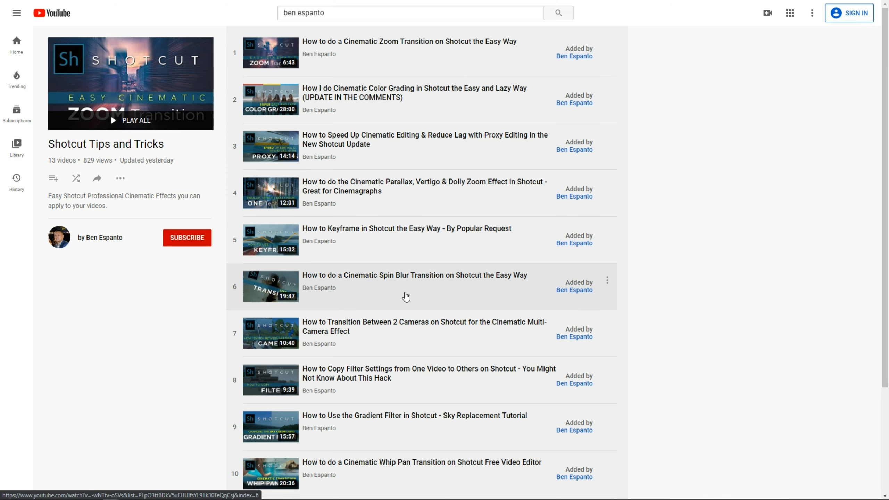
scroll("down", 3)
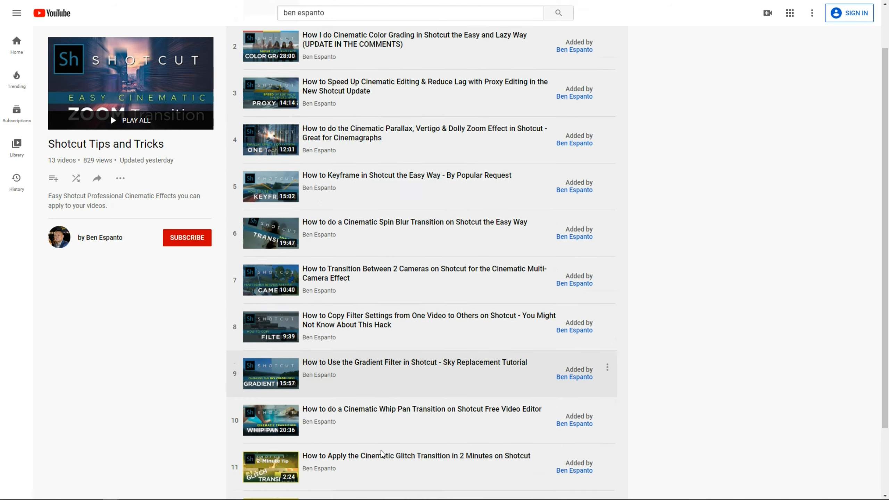